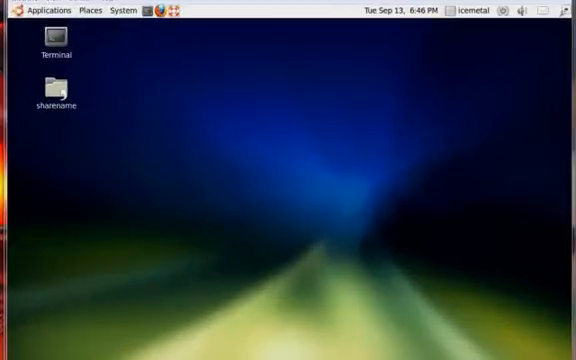
mouse_move(170, 296)
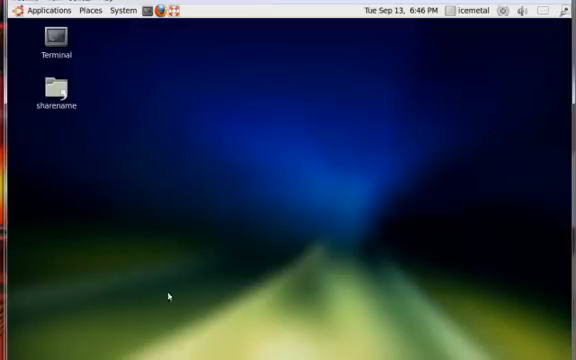
mouse_move(92, 12)
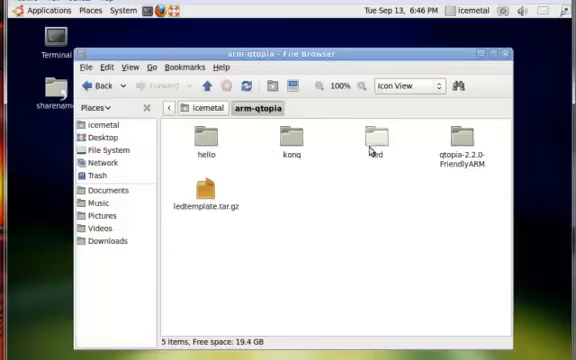
Step: Extract ledtemplate.tar.gz in the arm-qtopia folder via its context menu
click(204, 192)
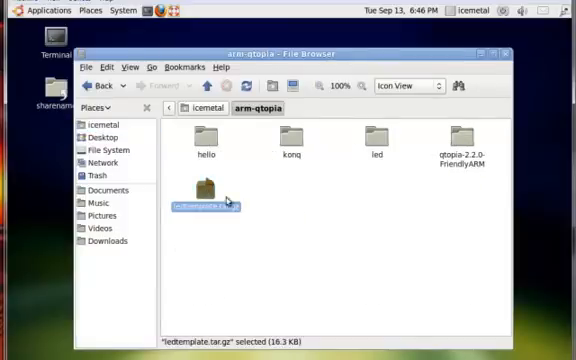
right_click(204, 200)
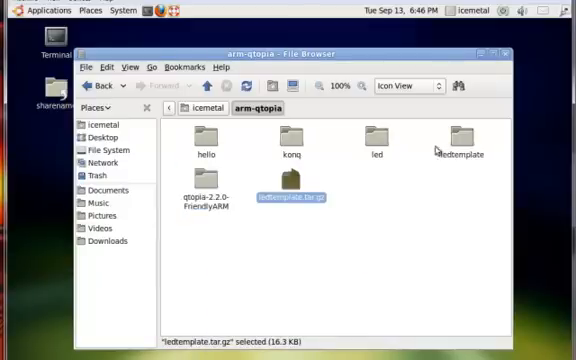
Step: Enter the ledtemplate folder and load led_base.ui into Qt Designer
double_click(446, 144)
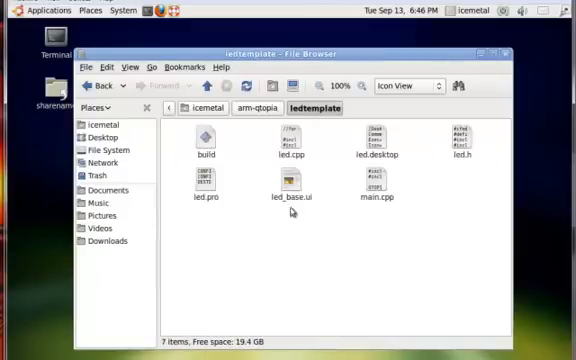
mouse_move(232, 148)
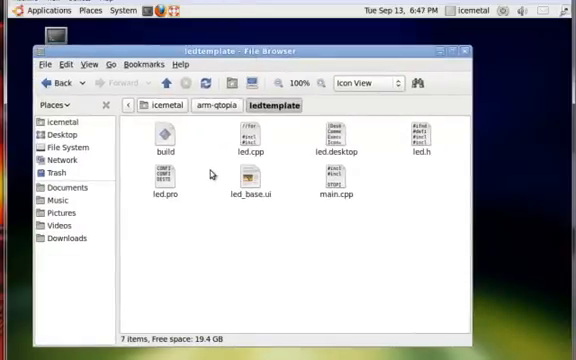
click(260, 184)
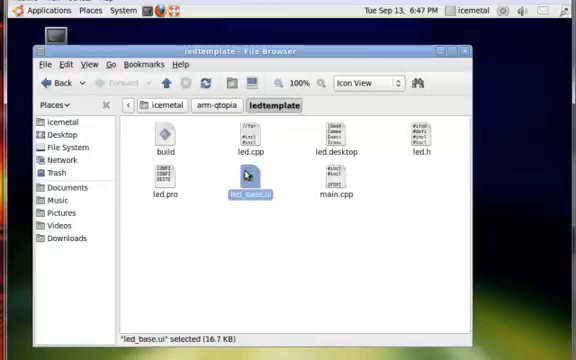
mouse_move(250, 182)
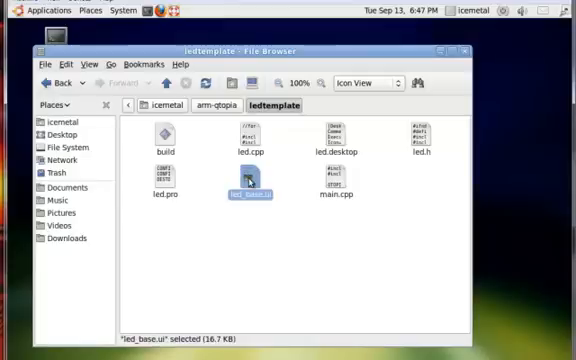
double_click(256, 184)
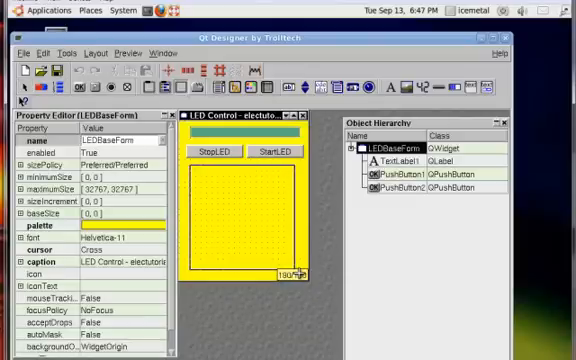
Step: Place a frame with two push buttons under Stop/Start LED, then view and cancel the form's slot list
click(244, 230)
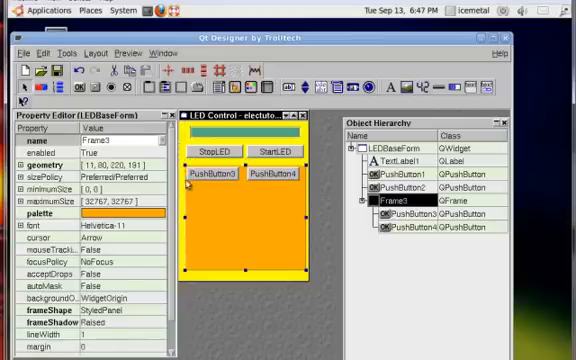
right_click(244, 230)
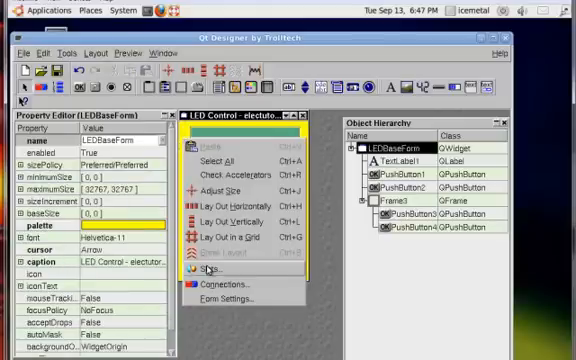
click(220, 268)
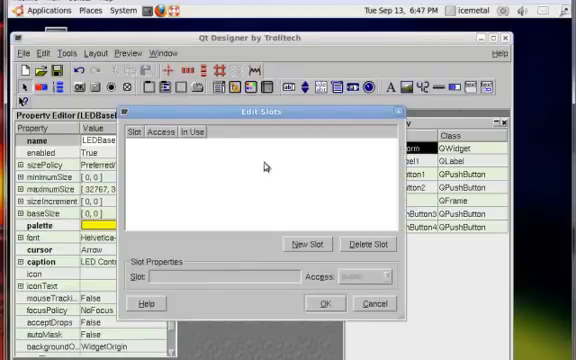
mouse_move(372, 310)
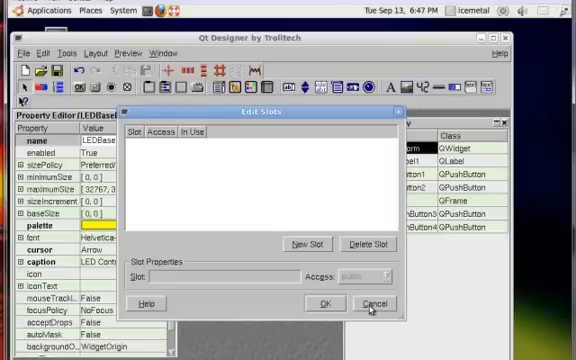
click(372, 304)
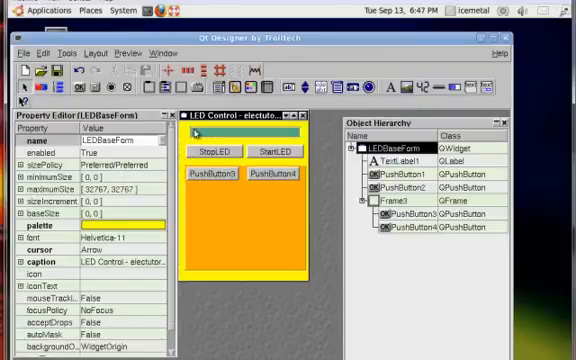
Step: Set the new buttons' text to LED1 ON and LED1 OFF
click(212, 178)
text(zl)
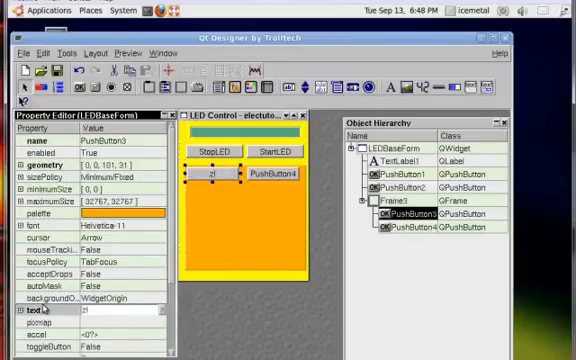
text(LED1 ON)
click(274, 172)
text(LED1 OFF)
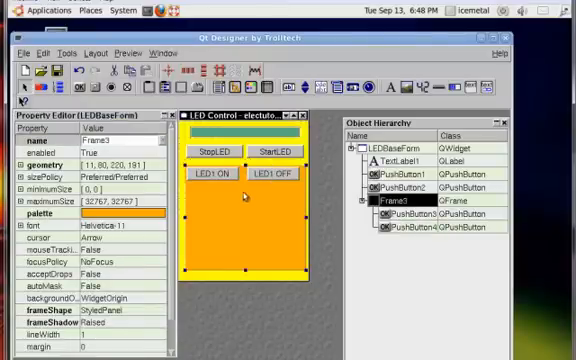
click(210, 176)
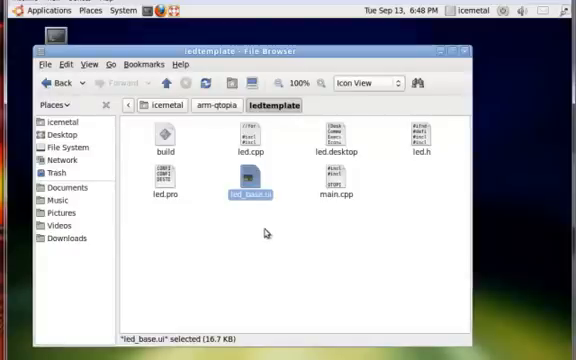
Step: Display led.cpp in gedit and load led.h and main.cpp alongside it
right_click(252, 136)
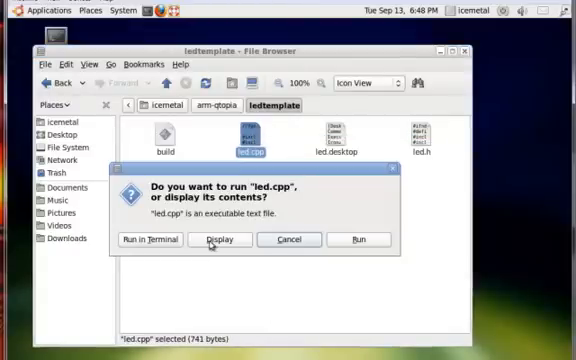
click(226, 240)
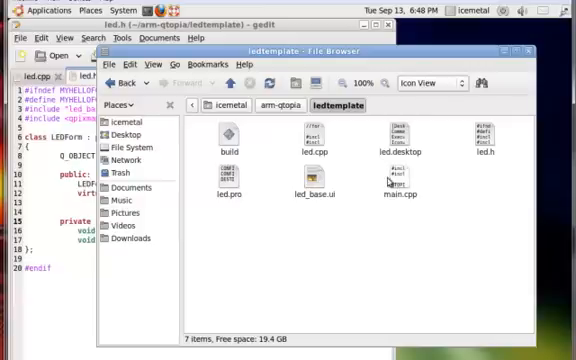
click(404, 190)
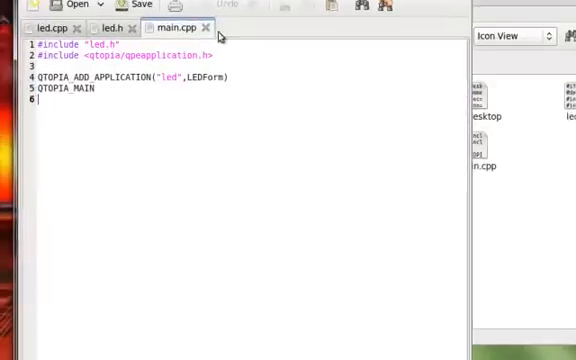
Step: Review led.h and led.cpp's connections, then insert blank lines above the stopLED function
click(96, 20)
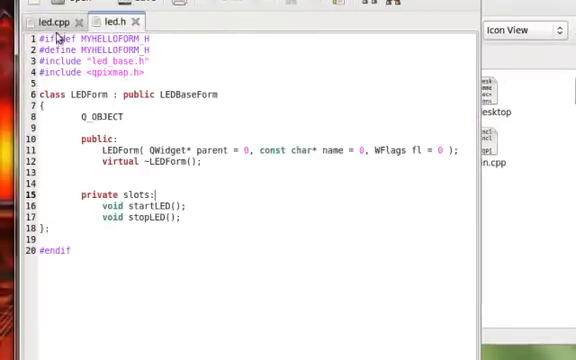
click(44, 20)
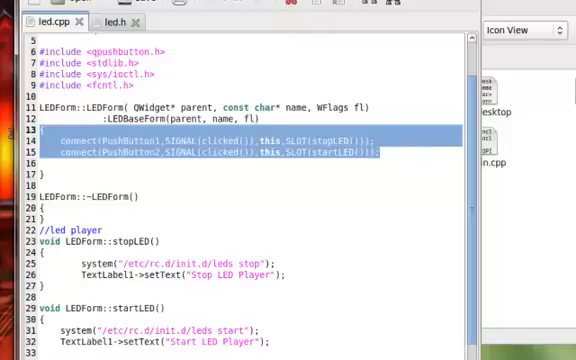
scroll(up, 3)
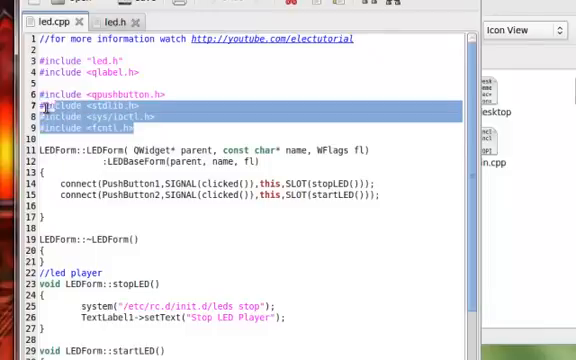
scroll(down, 3)
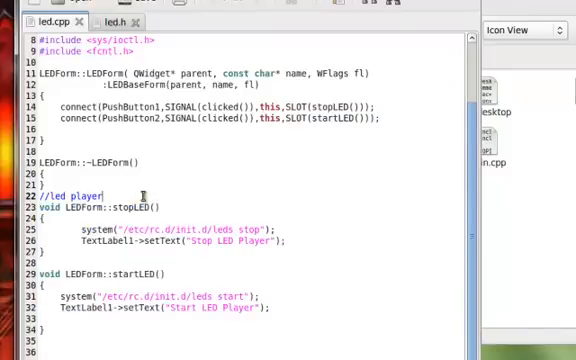
key(Return)
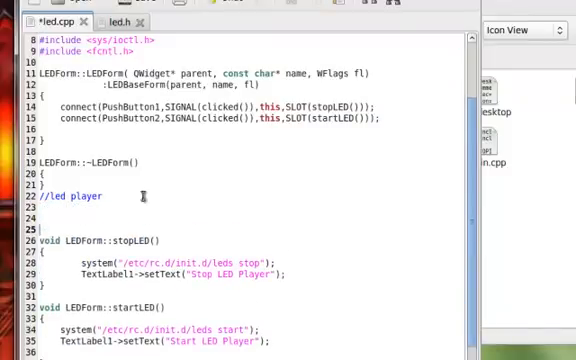
Step: Duplicate the connect lines for PushButton3/onLED1 and PushButton4/offLED1 and paste a stopLED copy
drag(56, 104, 376, 120)
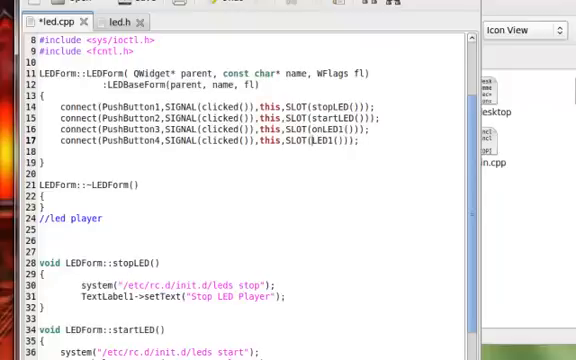
text(off)
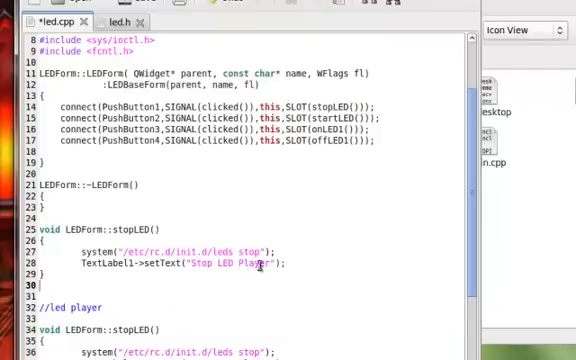
Step: Rewrite the copied slot body as ioctl(open("/dev/leds",0),1,1) to switch LED 1 on
double_click(236, 264)
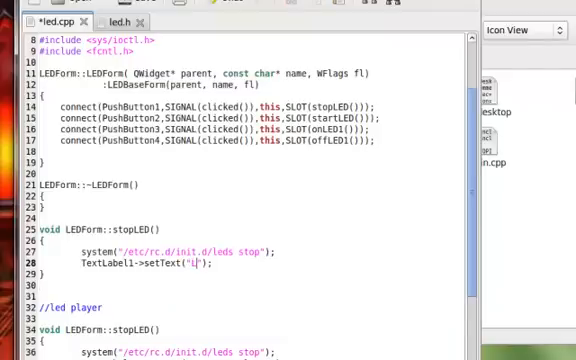
text(ED 1 ON)
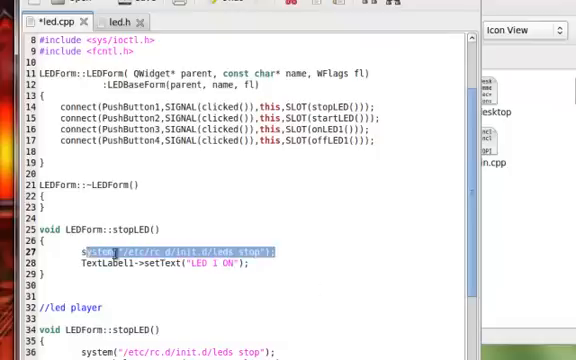
key(Delete)
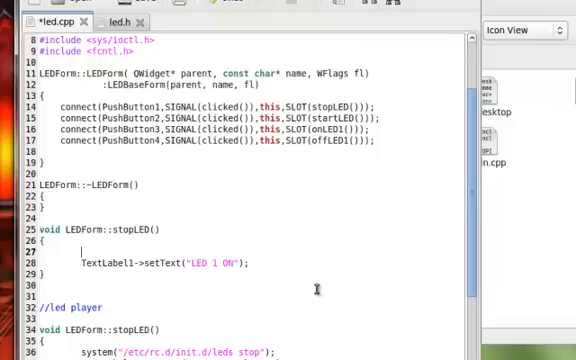
text(ioctl)
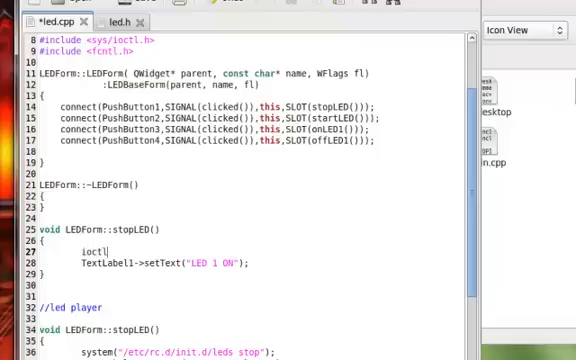
text((oen)
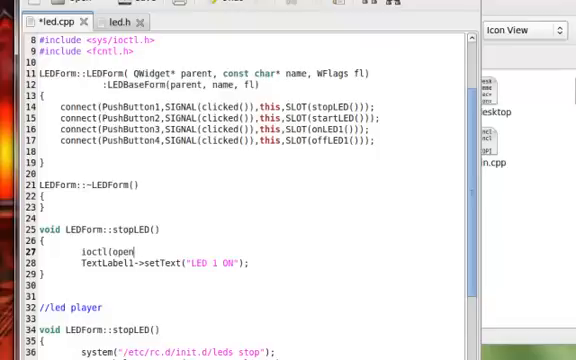
click(136, 250)
text((")
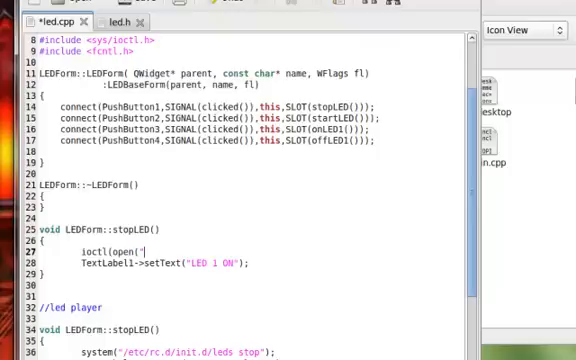
text(/dev/leds")
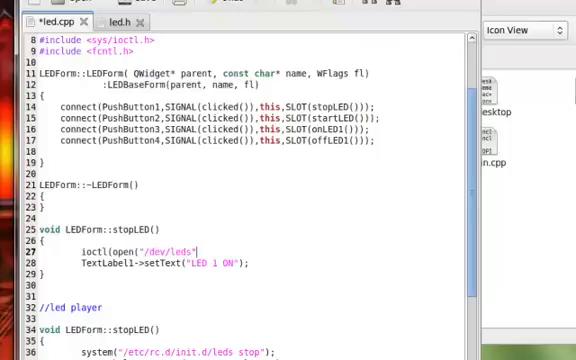
text(, 0),)
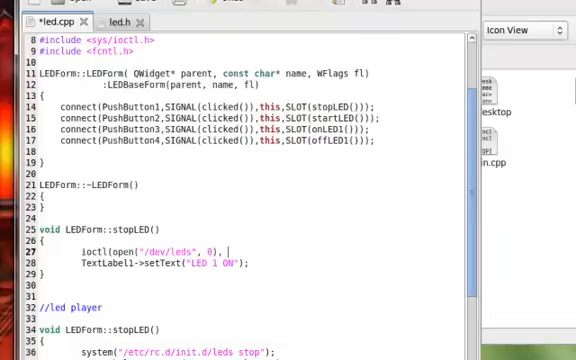
text(1)
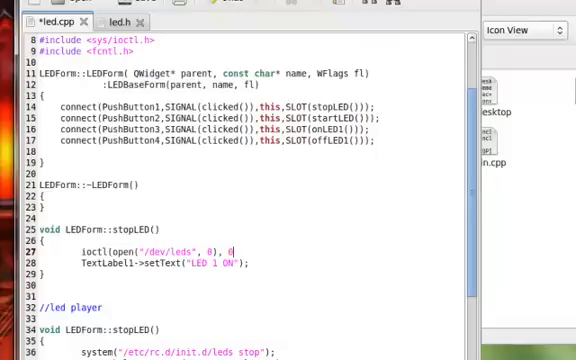
text(1,)
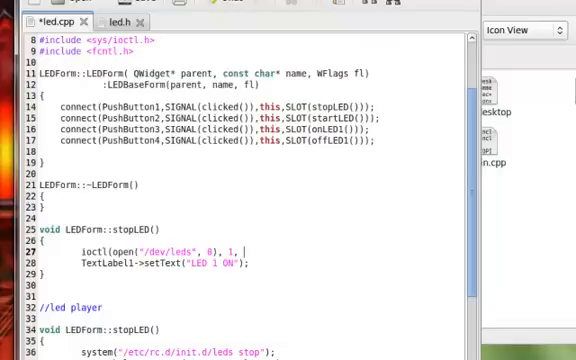
text(0))
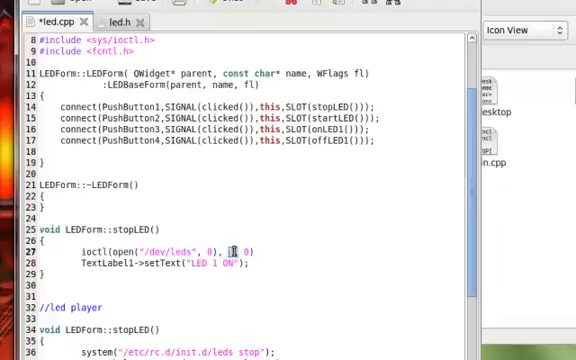
text(1)
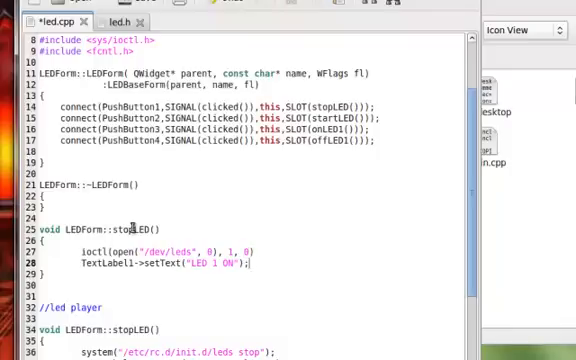
Step: Name the slot onLED1, duplicate it as offLED1 with ioctl 0,0, and add a //led 1 comment
double_click(124, 228)
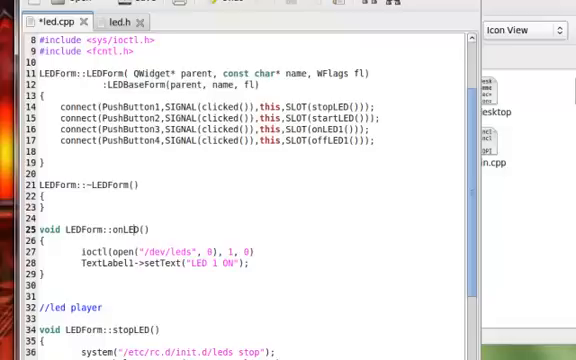
text(1)
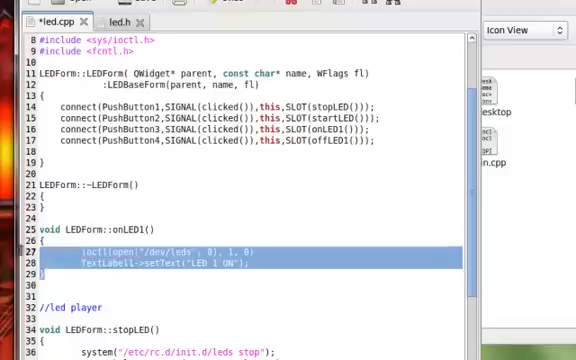
right_click(150, 250)
text(void LEDForm::offLED1()
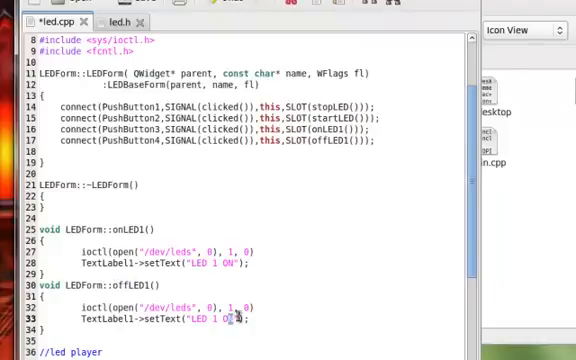
text(FF)
click(246, 306)
text(0)
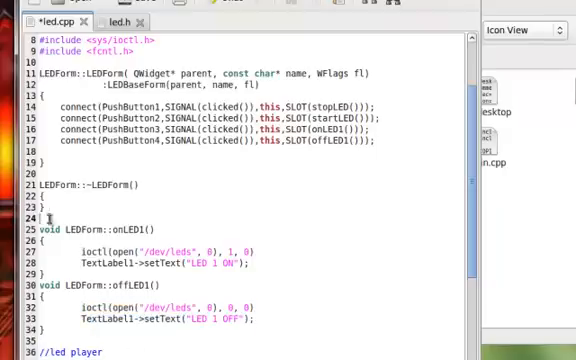
text(//led)
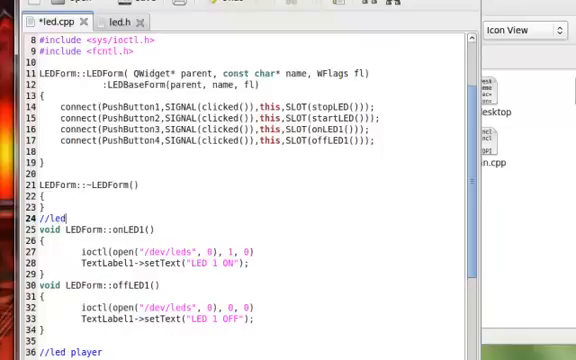
text(1)
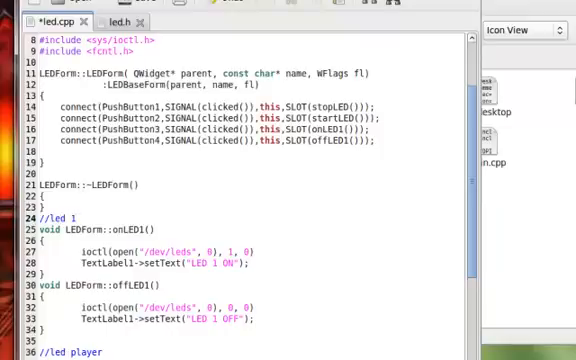
scroll(down, 3)
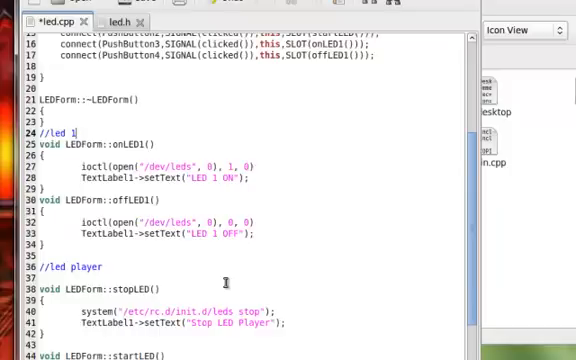
scroll(up, 3)
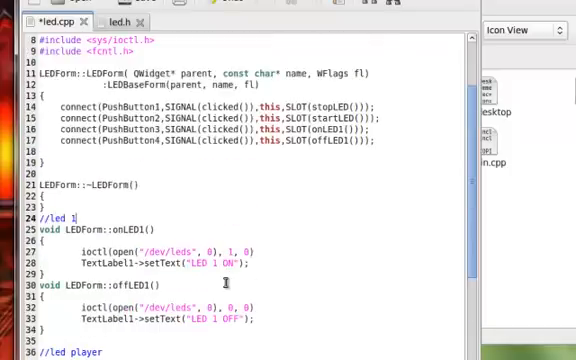
click(112, 22)
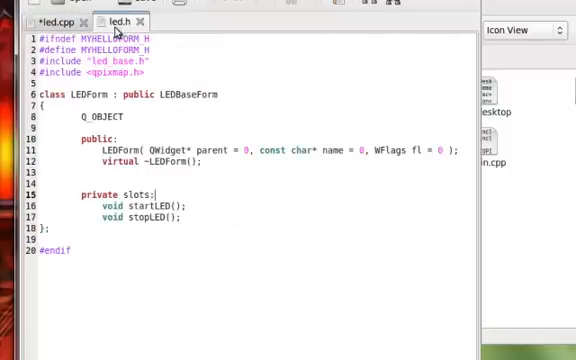
Step: Copy the startLED/stopLED slot declarations in led.h and rename the copy to onLED1
drag(96, 204, 184, 218)
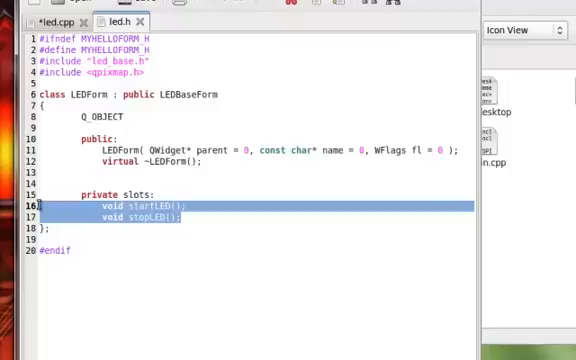
click(186, 216)
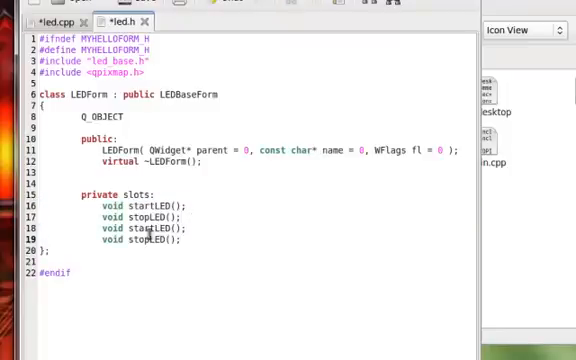
double_click(144, 228)
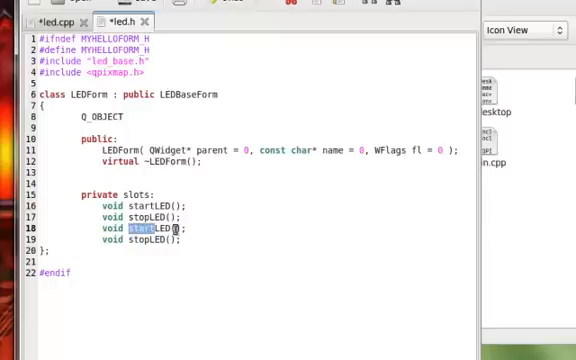
text(onLED1)
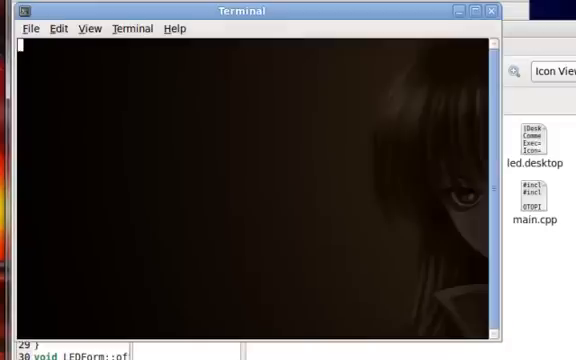
Step: In the terminal, cd into arm-qtopia/ledtemplate
click(250, 200)
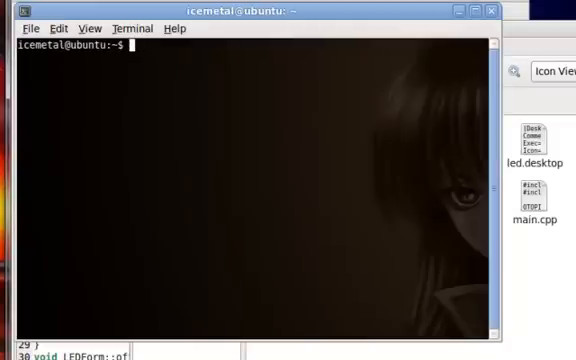
text(cd Q)
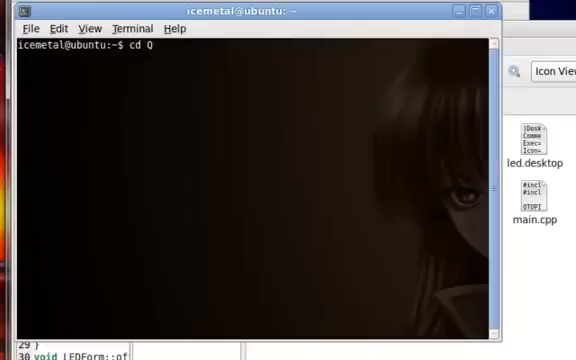
text(arm-qtopia/)
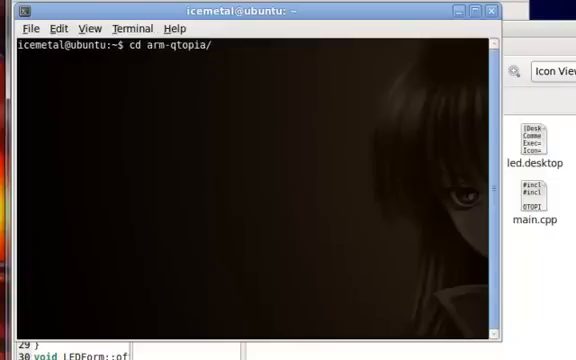
text(ledtemplate/)
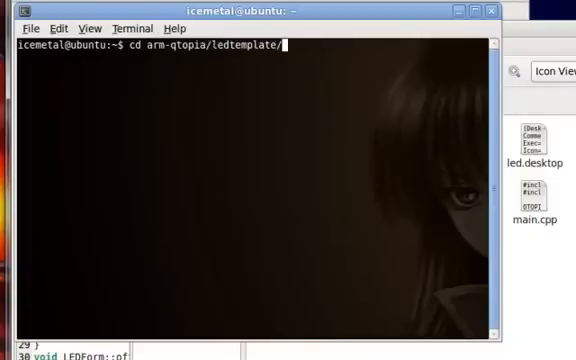
key(Return)
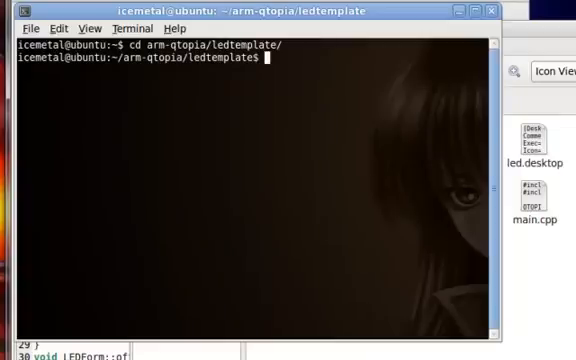
Step: Run ./build and scroll through the compile output and led.cpp errors
text(./build)
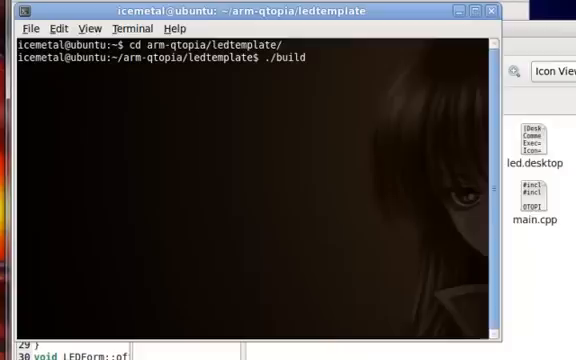
key(Return)
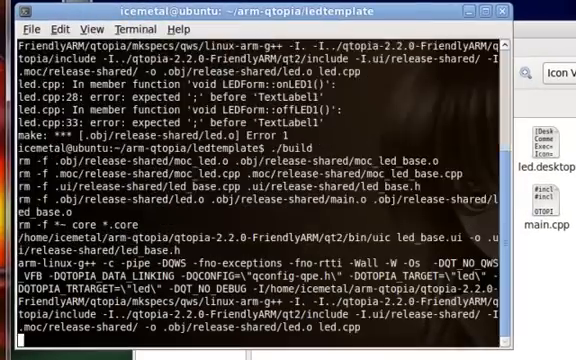
scroll(down, 3)
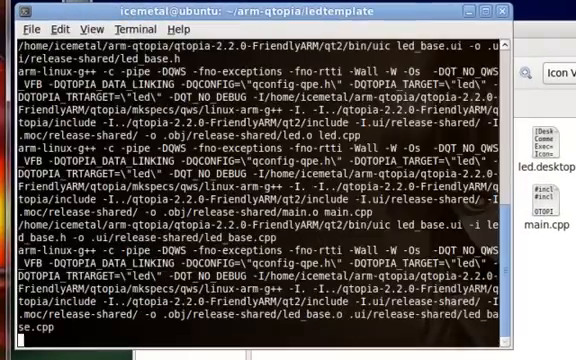
scroll(down, 3)
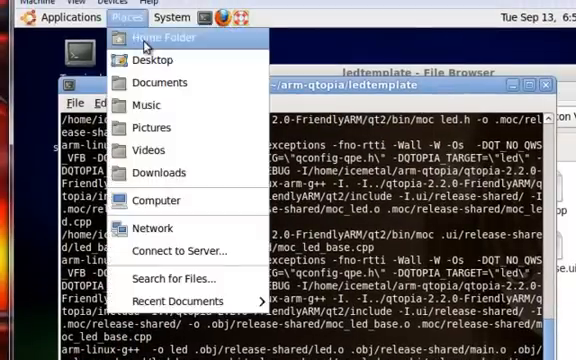
Step: Connect to the board at 192.168.1.230 over FTP from the home folder, logging in as root
click(168, 36)
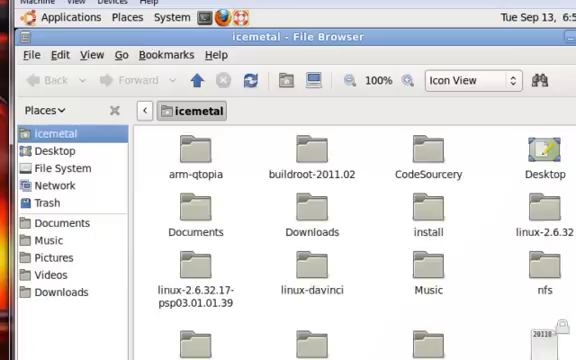
click(128, 16)
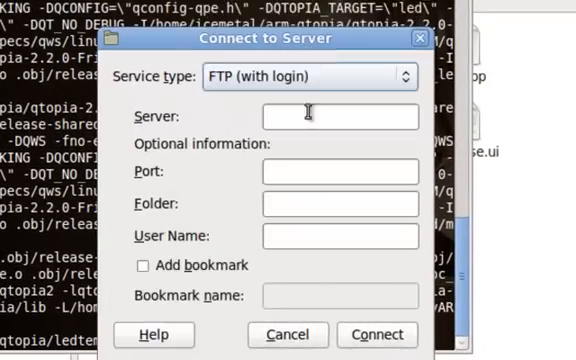
text(192.168)
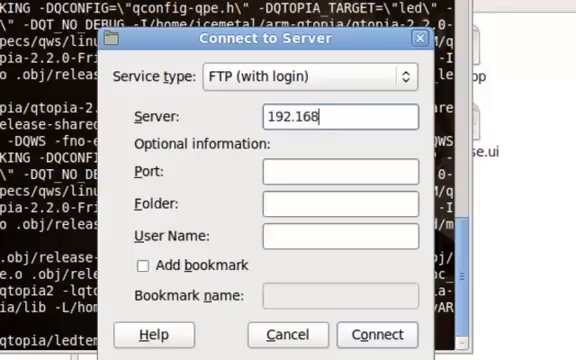
text(.1.230)
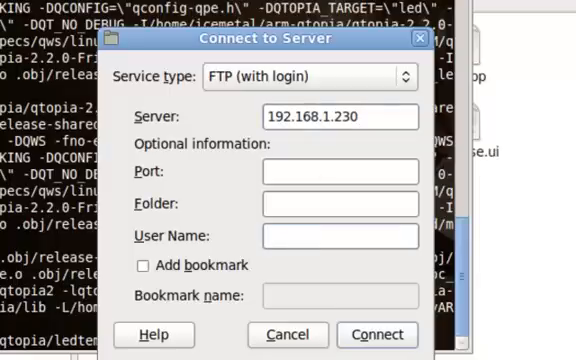
click(376, 336)
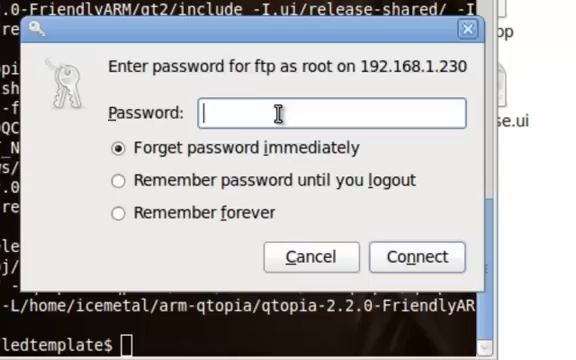
click(416, 256)
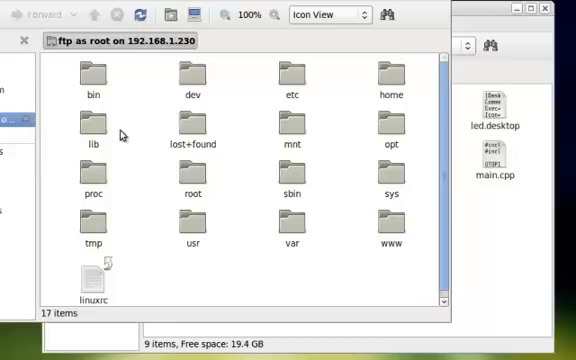
mouse_move(112, 84)
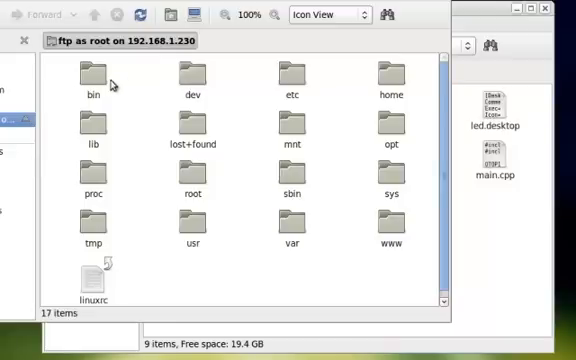
mouse_move(112, 160)
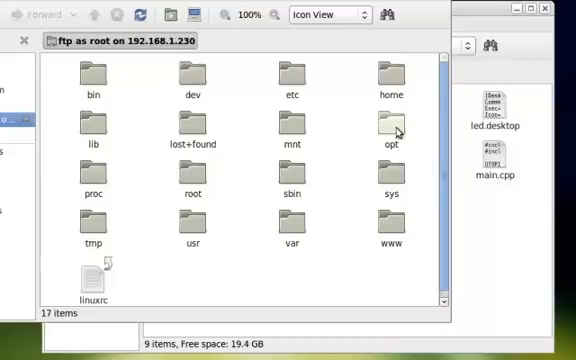
Step: Browse into opt/Qtopia/bin on the board for the copied led program
double_click(392, 120)
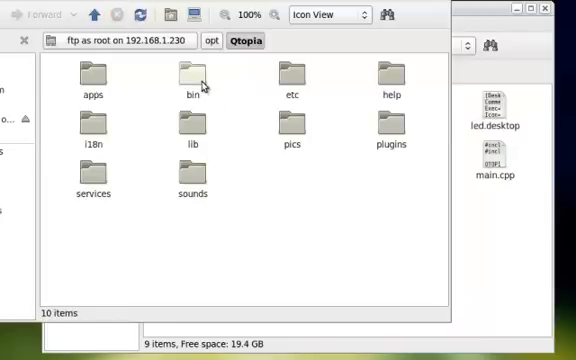
double_click(194, 80)
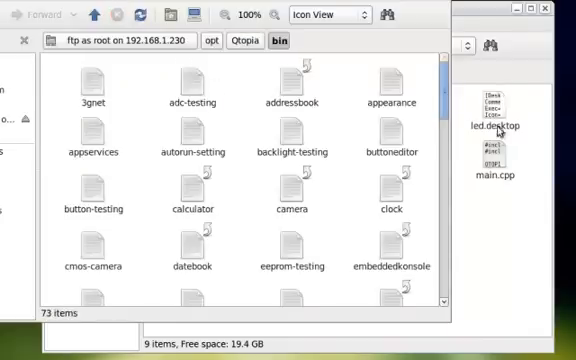
right_click(292, 100)
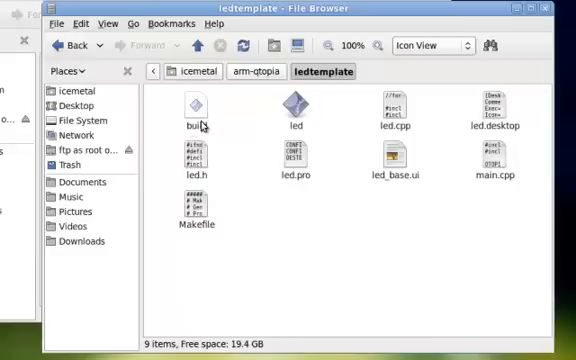
click(512, 104)
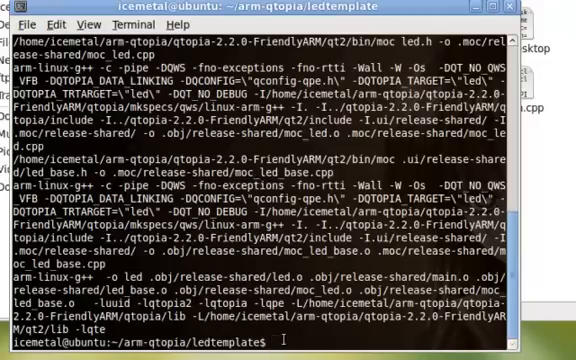
Step: Start a minicom serial console session to the FriendlyARM board
text(minicom)
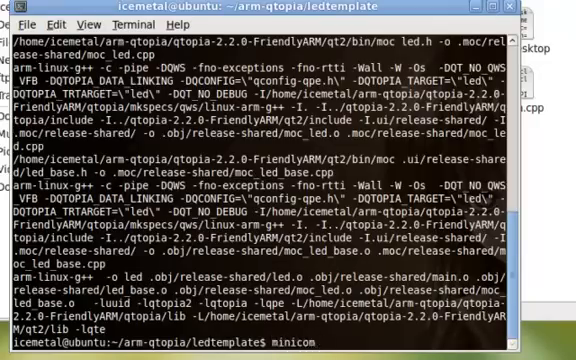
key(Return)
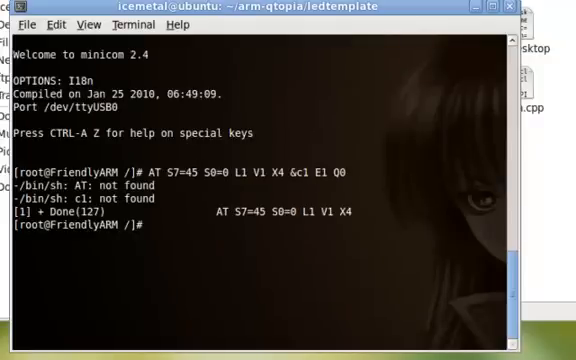
Step: Change to /opt/Qtopia/bin and make the led program executable with chmod +x
text(cd)
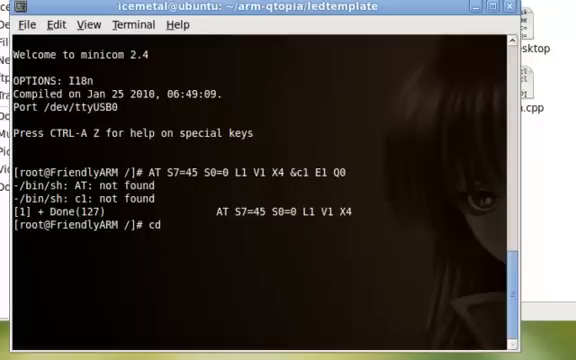
text(opt/)
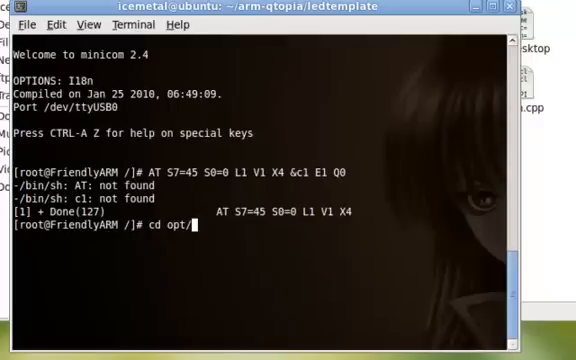
text(Q)
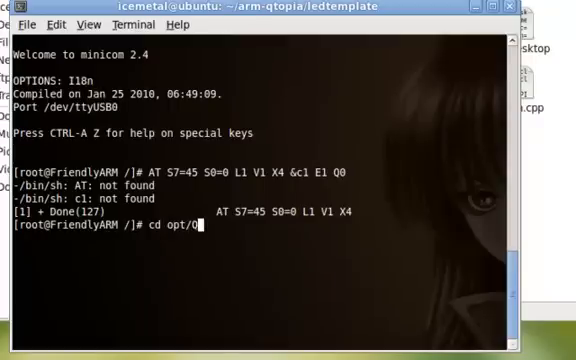
text(topia/bin/)
text(chmod a)
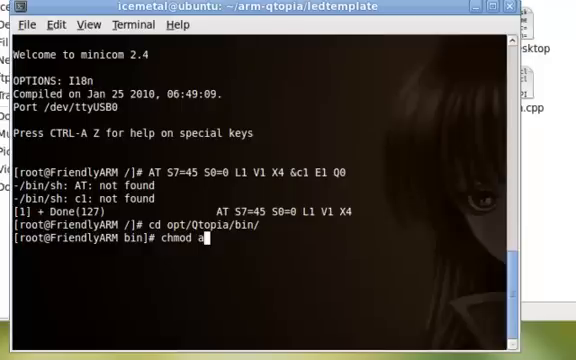
text(+x le)
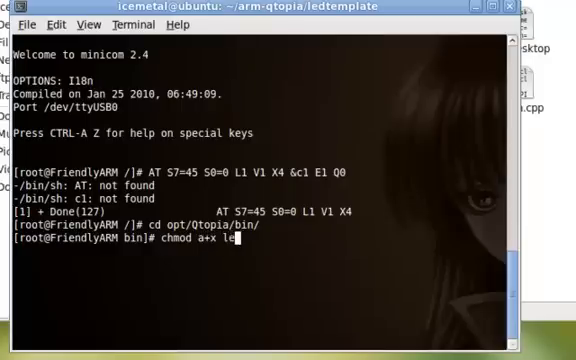
key(Return)
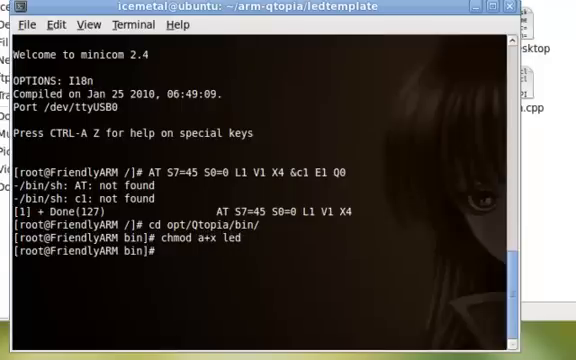